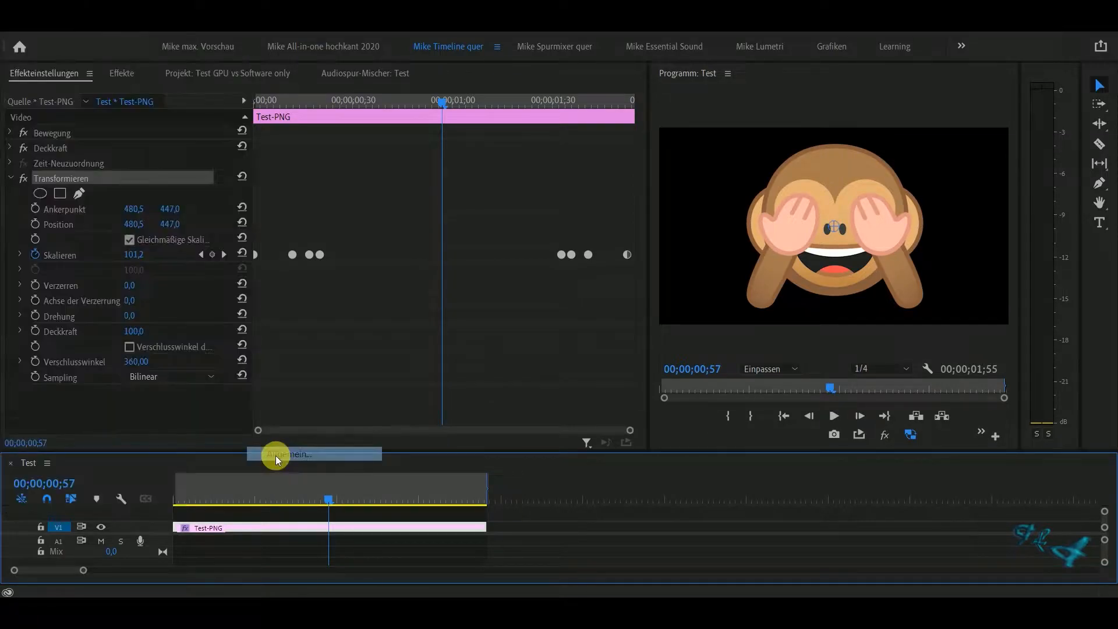
Open the general project settings and close them without changes.
{"action": "left_click", "coordinate": [299, 454]}
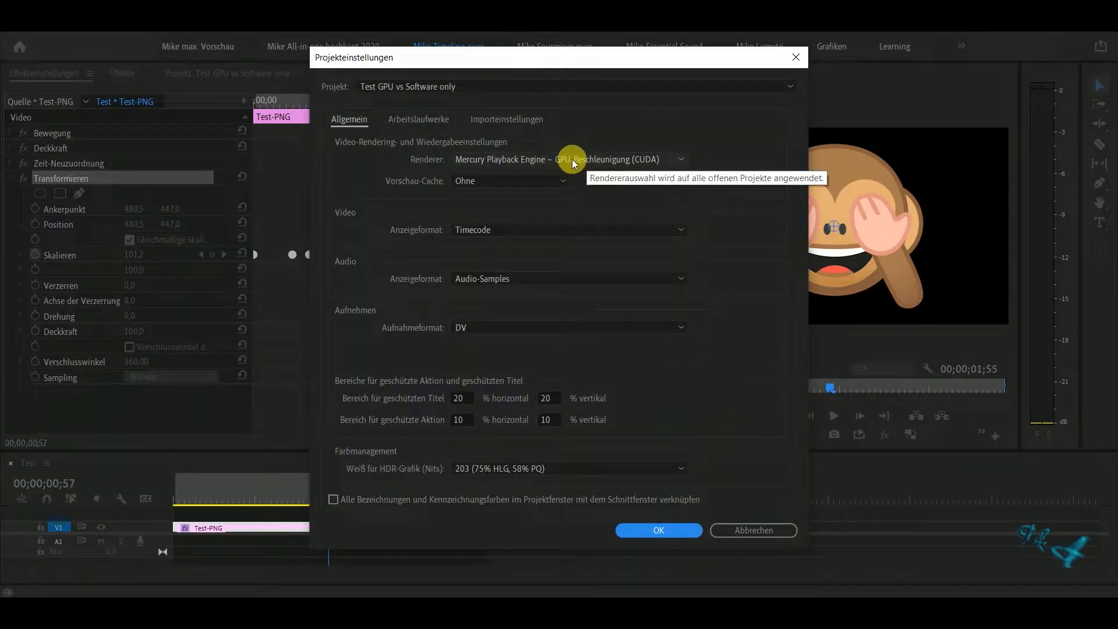
{"action": "mouse_move", "coordinate": [722, 489]}
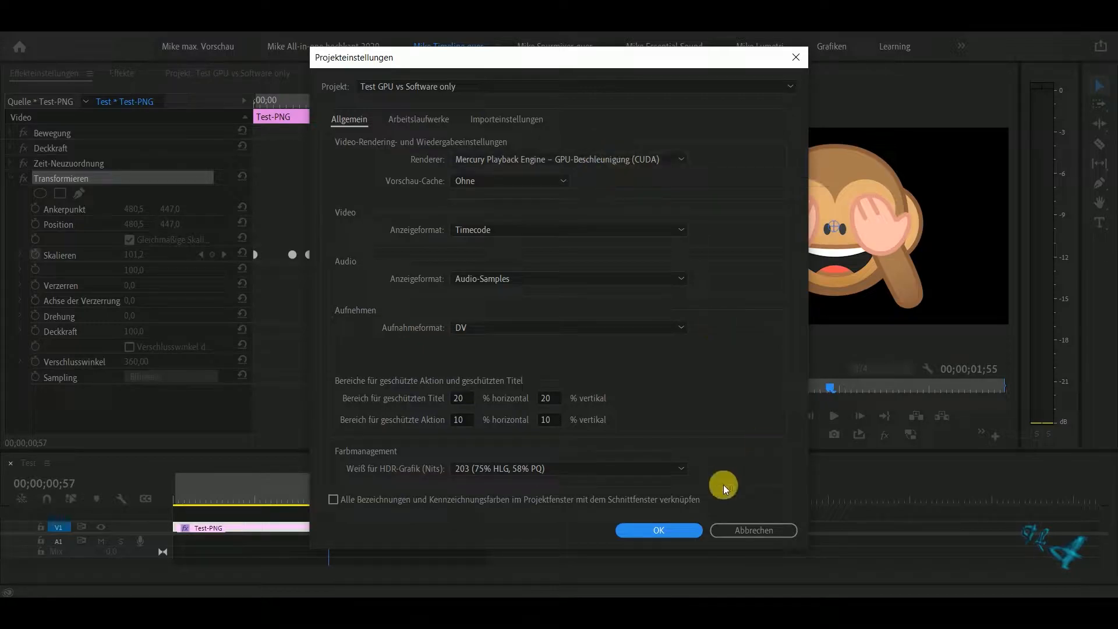
{"action": "left_click", "coordinate": [657, 530]}
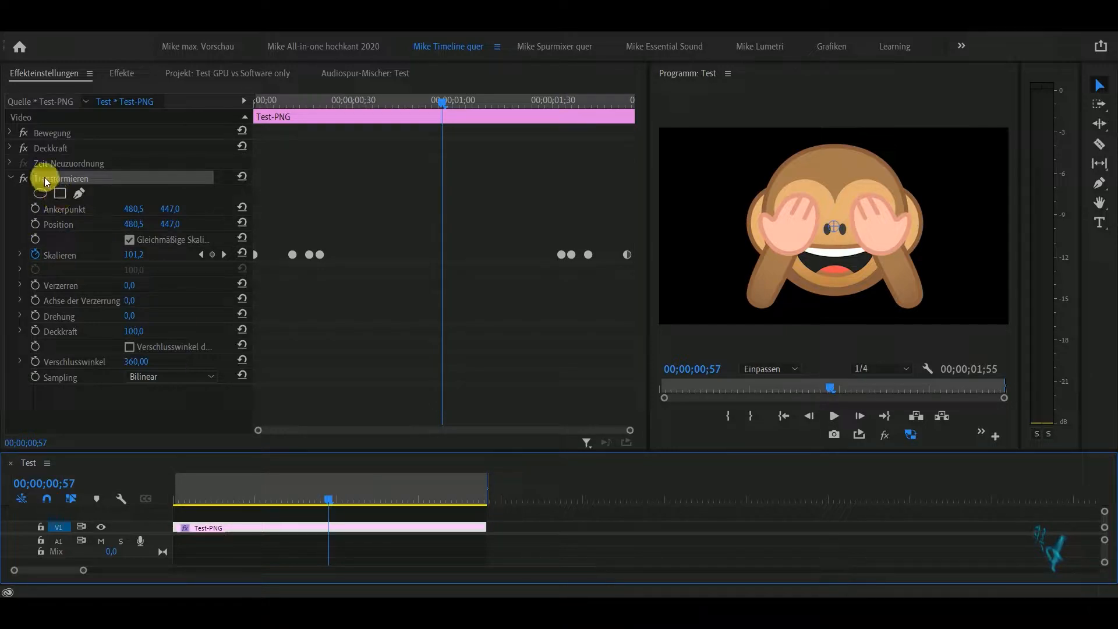
{"action": "mouse_move", "coordinate": [171, 265]}
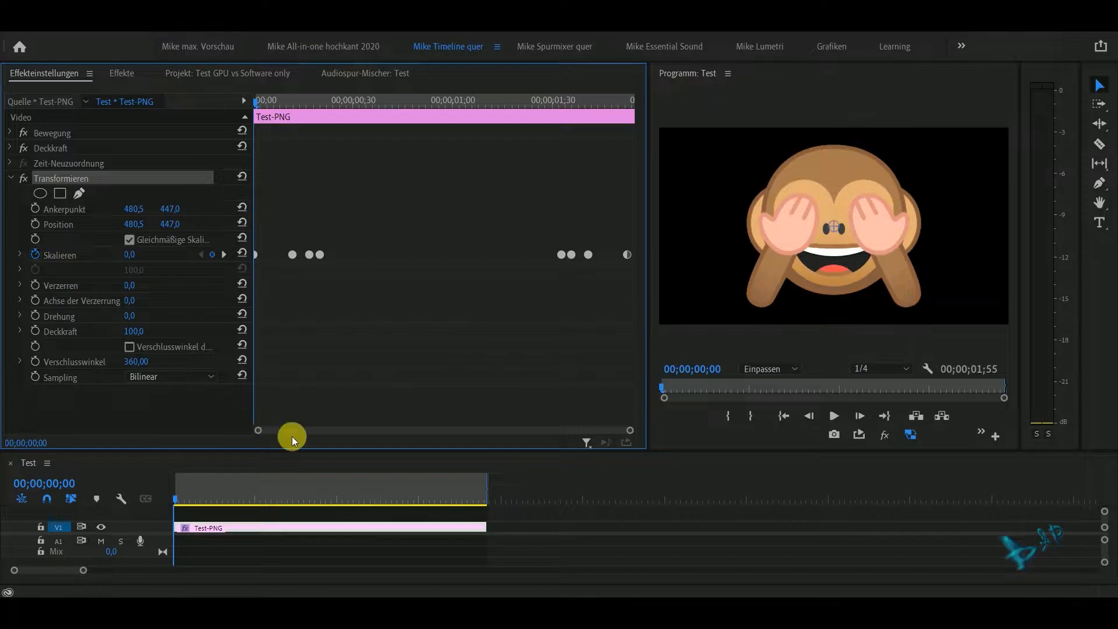
{"action": "mouse_move", "coordinate": [286, 346]}
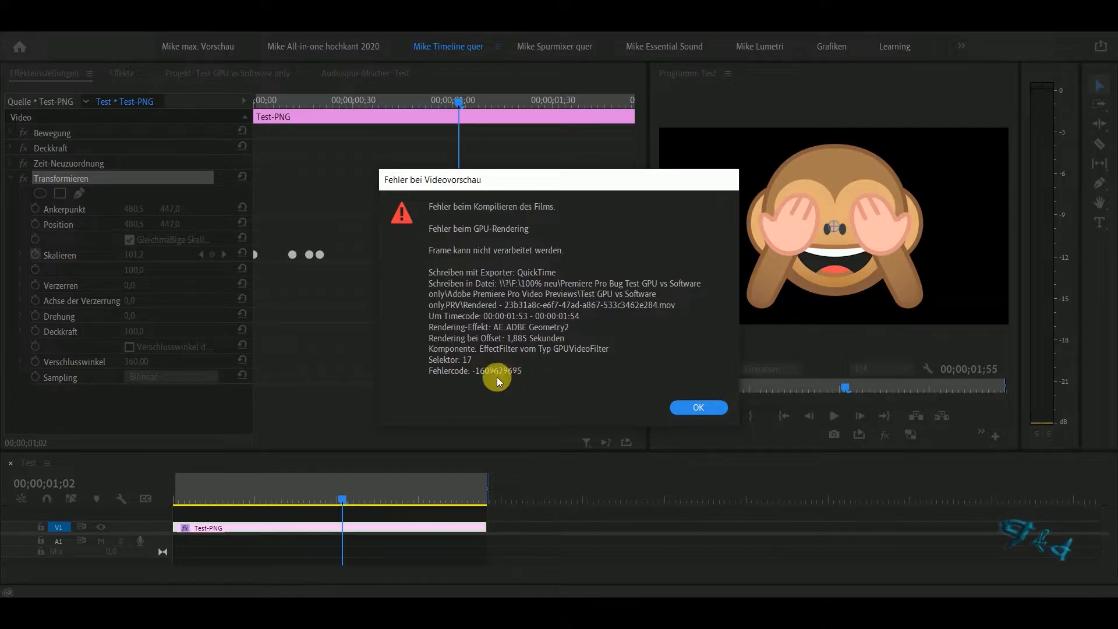
{"action": "mouse_move", "coordinate": [520, 363]}
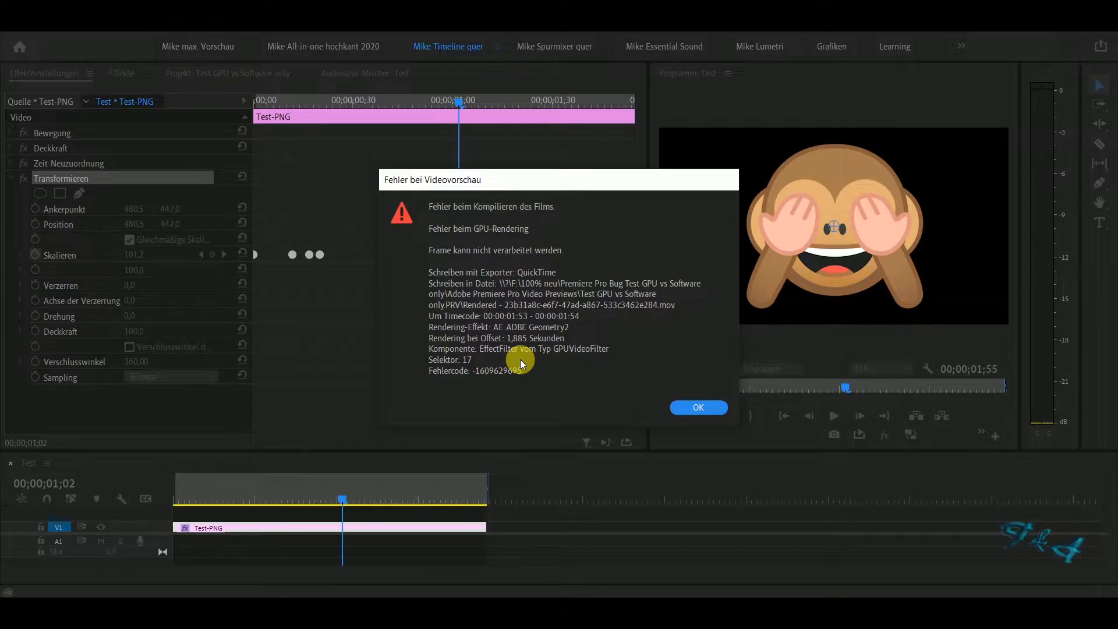
{"action": "mouse_move", "coordinate": [514, 378]}
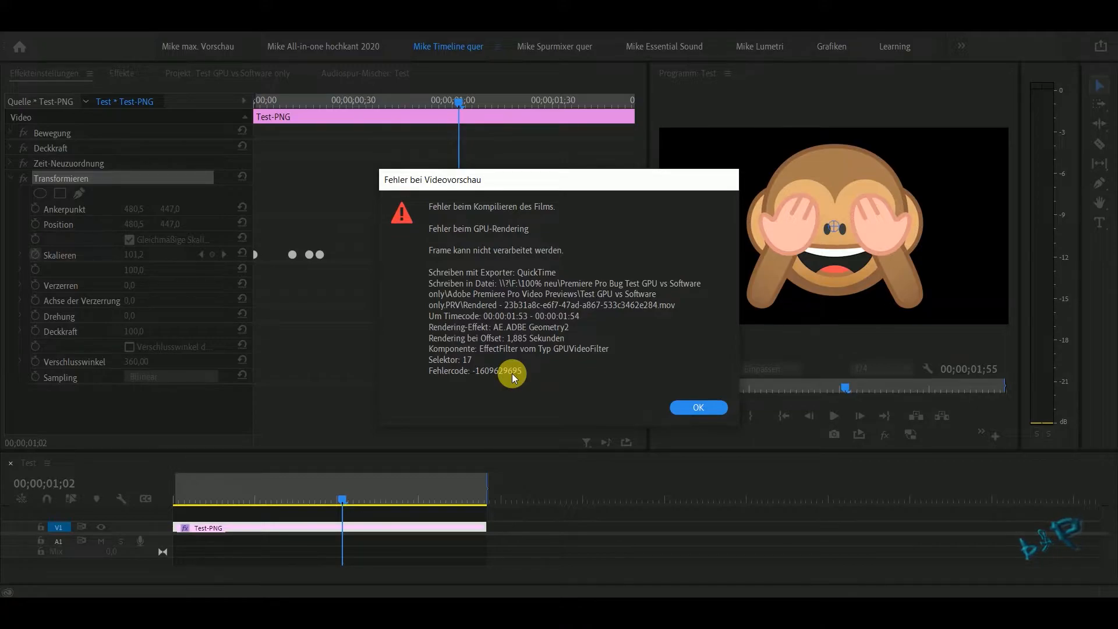
{"action": "mouse_move", "coordinate": [681, 410]}
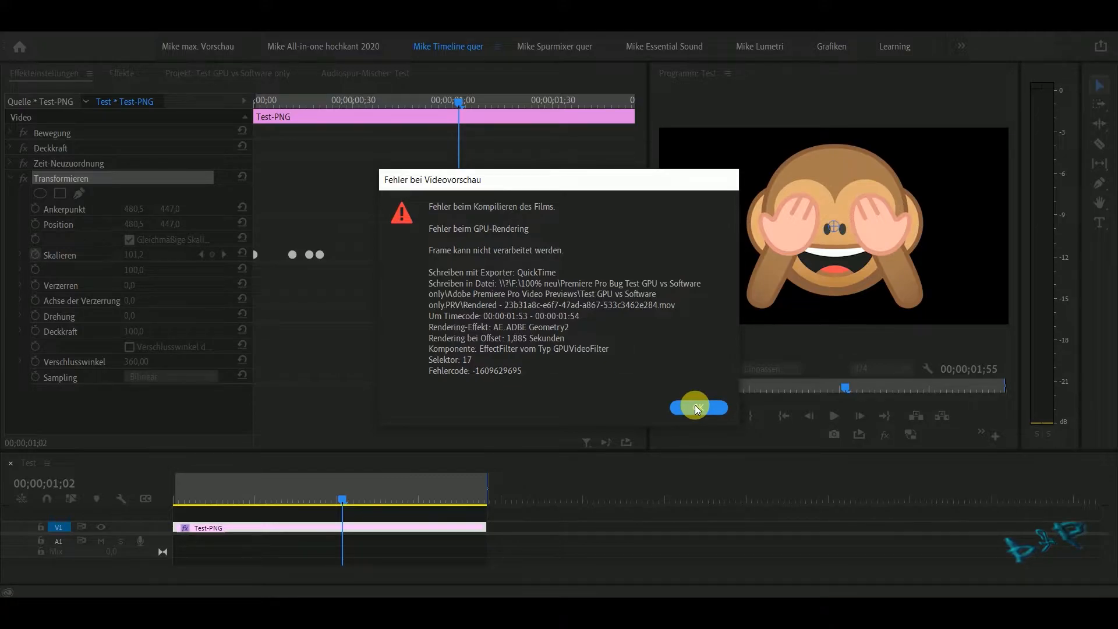
Dismiss both GPU rendering error dialogs with OK.
{"action": "left_click", "coordinate": [698, 408]}
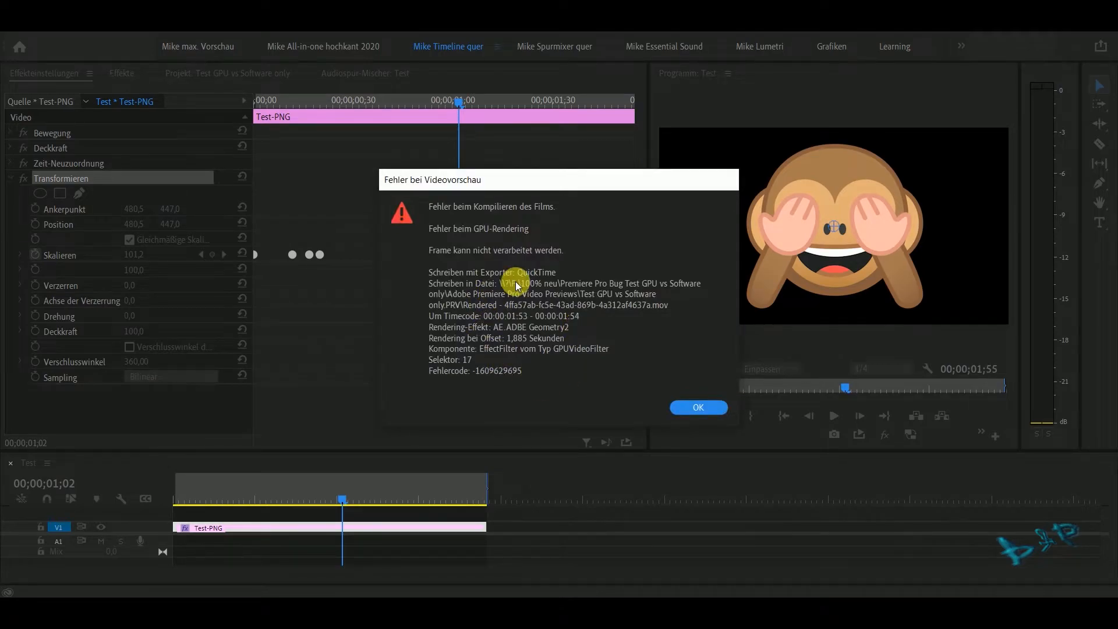
{"action": "mouse_move", "coordinate": [511, 322]}
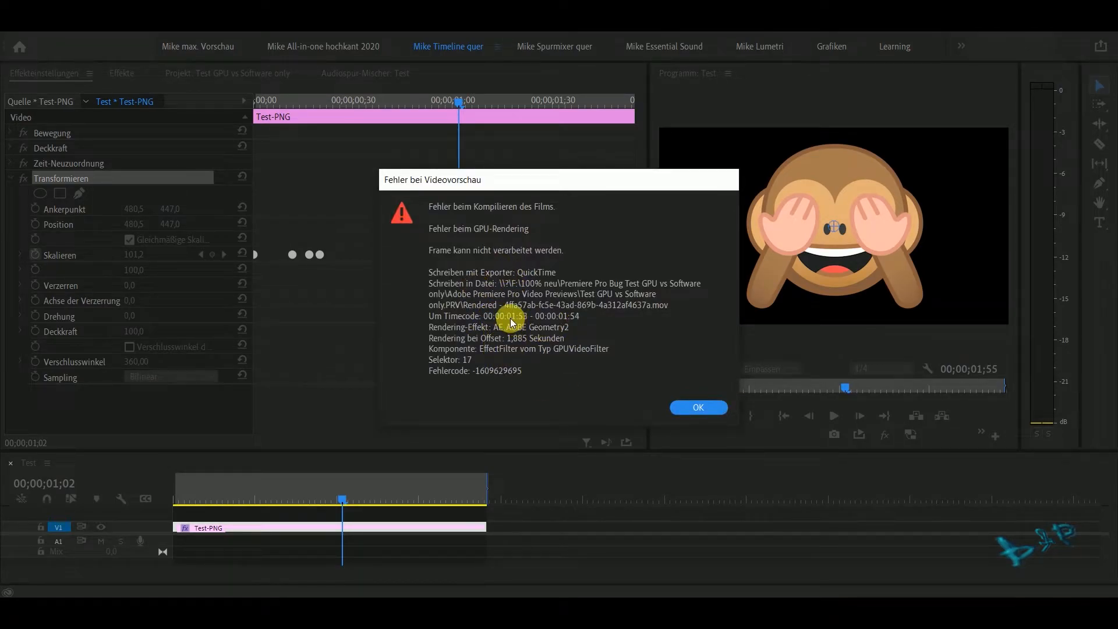
{"action": "mouse_move", "coordinate": [518, 319]}
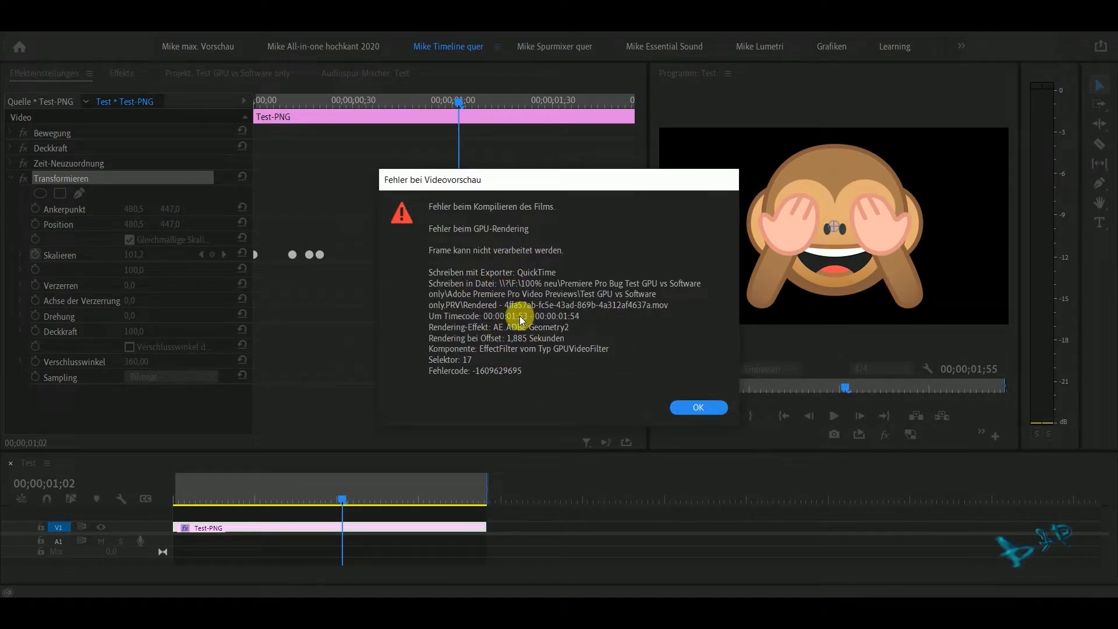
{"action": "left_click", "coordinate": [697, 407]}
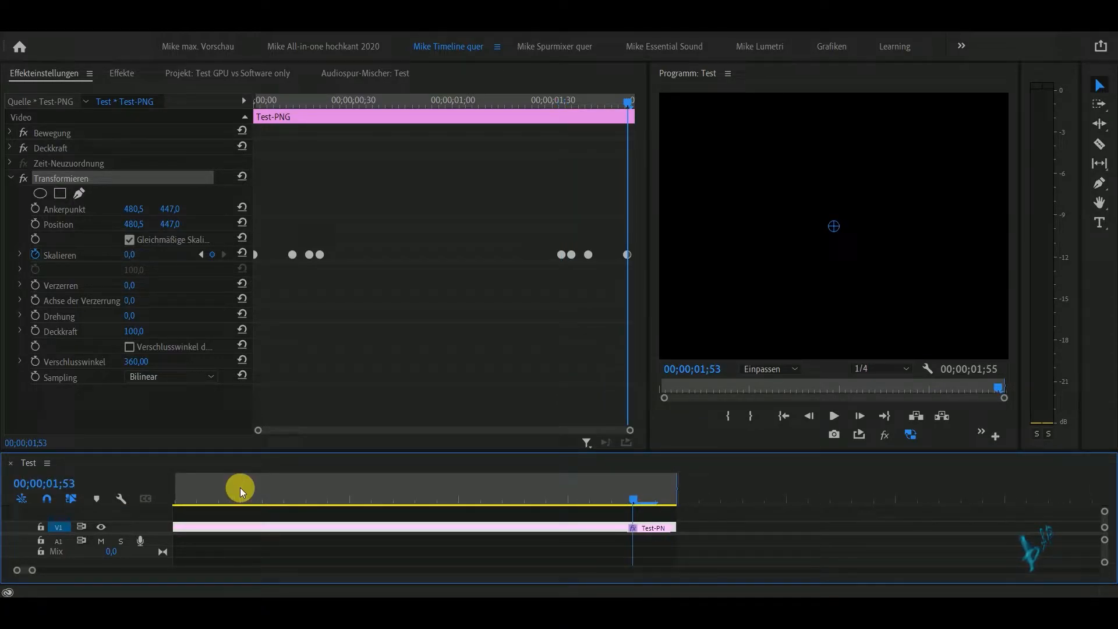
Render the Test sequence preview, ending in a GPU error at 00:00:03:46.
{"action": "left_click", "coordinate": [503, 527]}
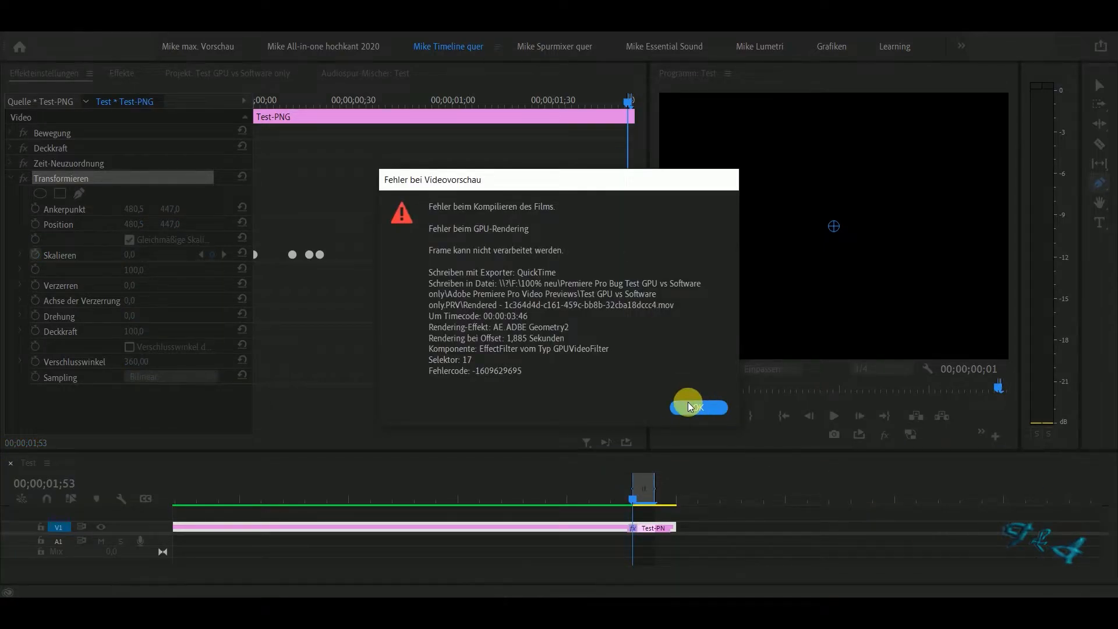
Dismiss the error and set the renderer to Mercury Playback Engine – Software Only.
{"action": "left_click", "coordinate": [698, 406]}
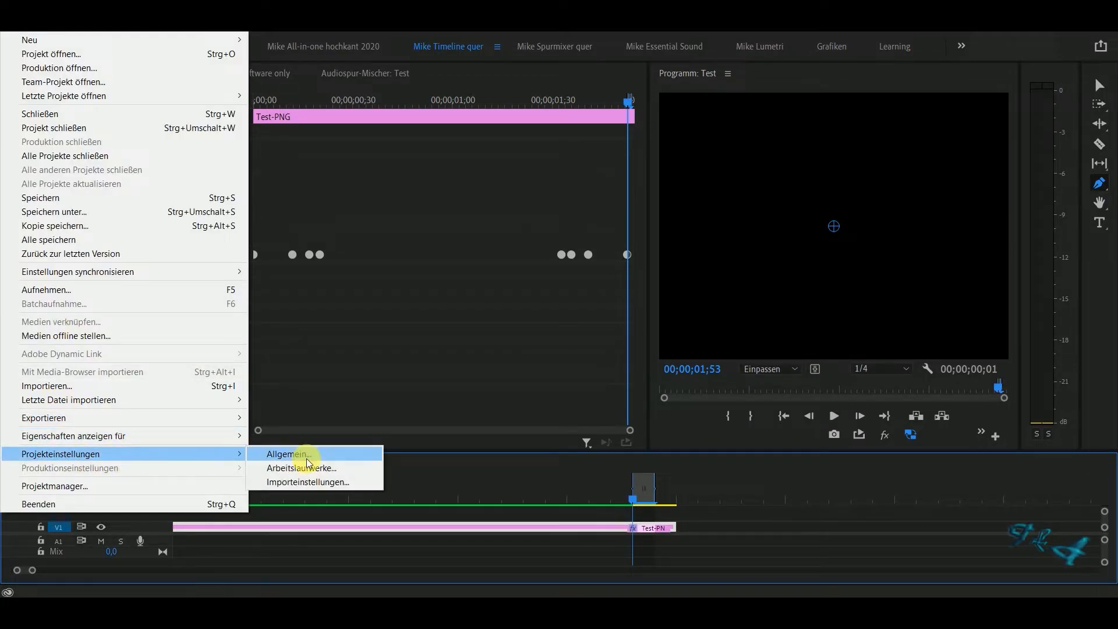
{"action": "left_click", "coordinate": [287, 455]}
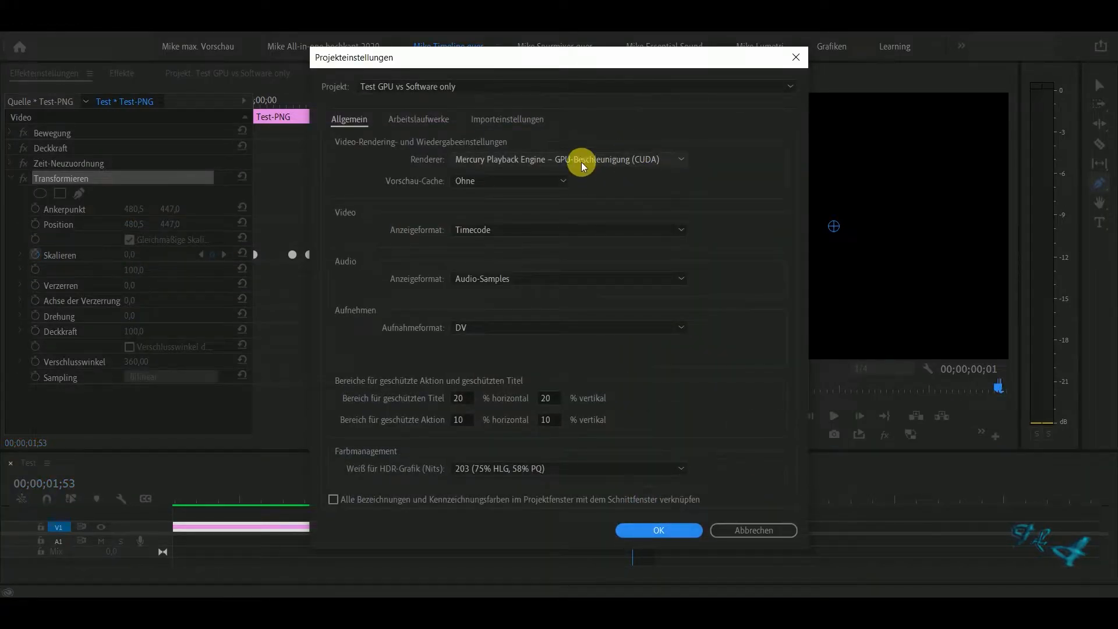
{"action": "left_click", "coordinate": [567, 159]}
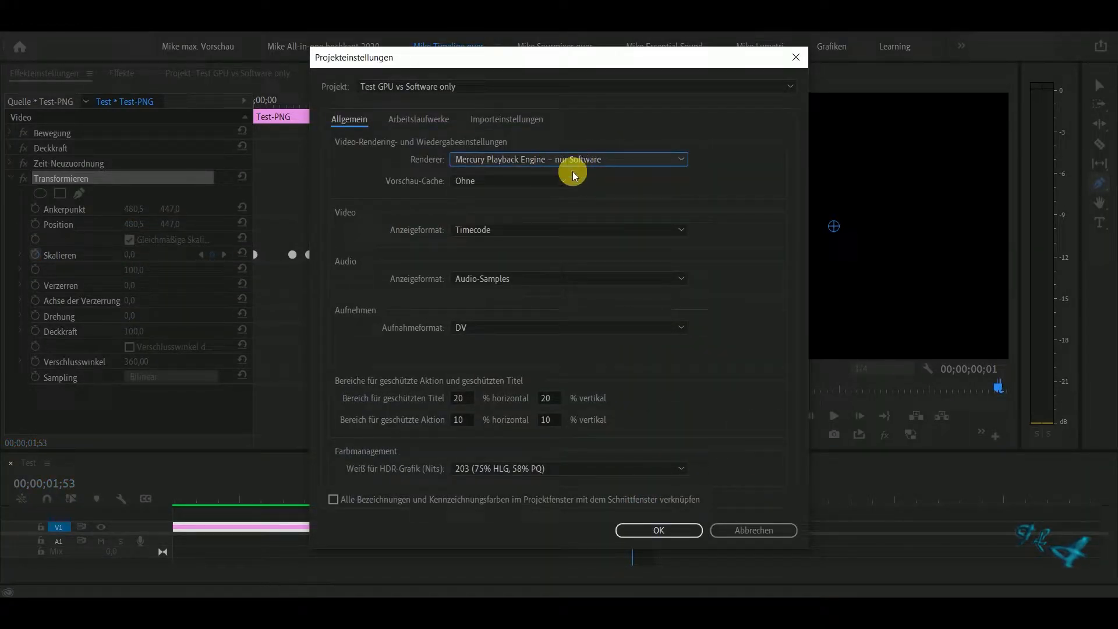
{"action": "left_click", "coordinate": [657, 530]}
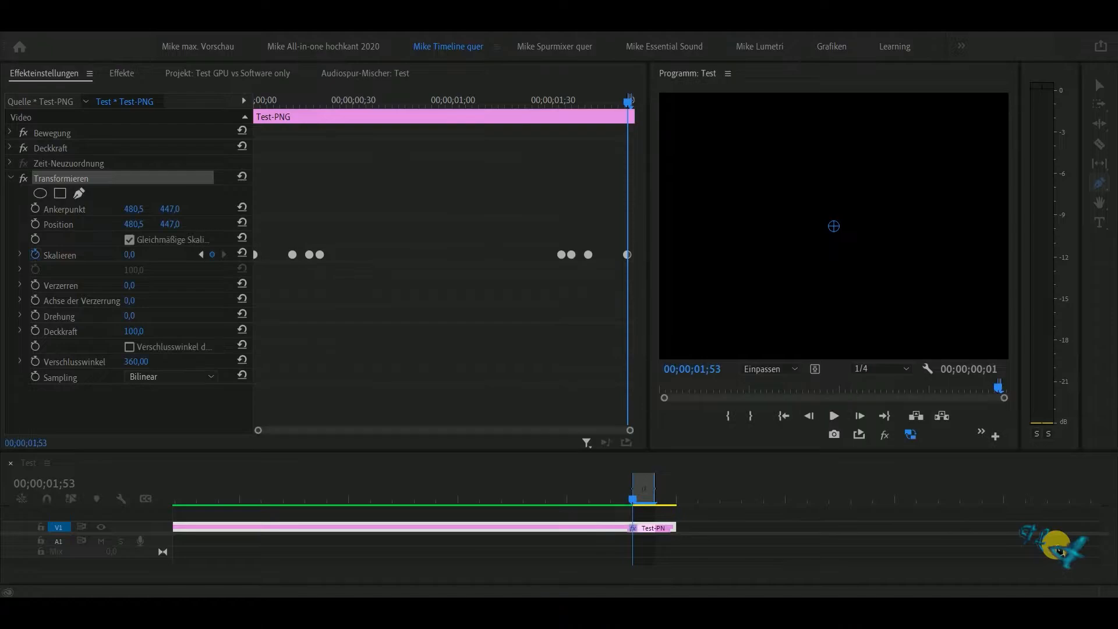
Set the renderer to GPU Acceleration (CUDA), dismiss the error, and reopen General project settings.
{"action": "left_click", "coordinate": [833, 416]}
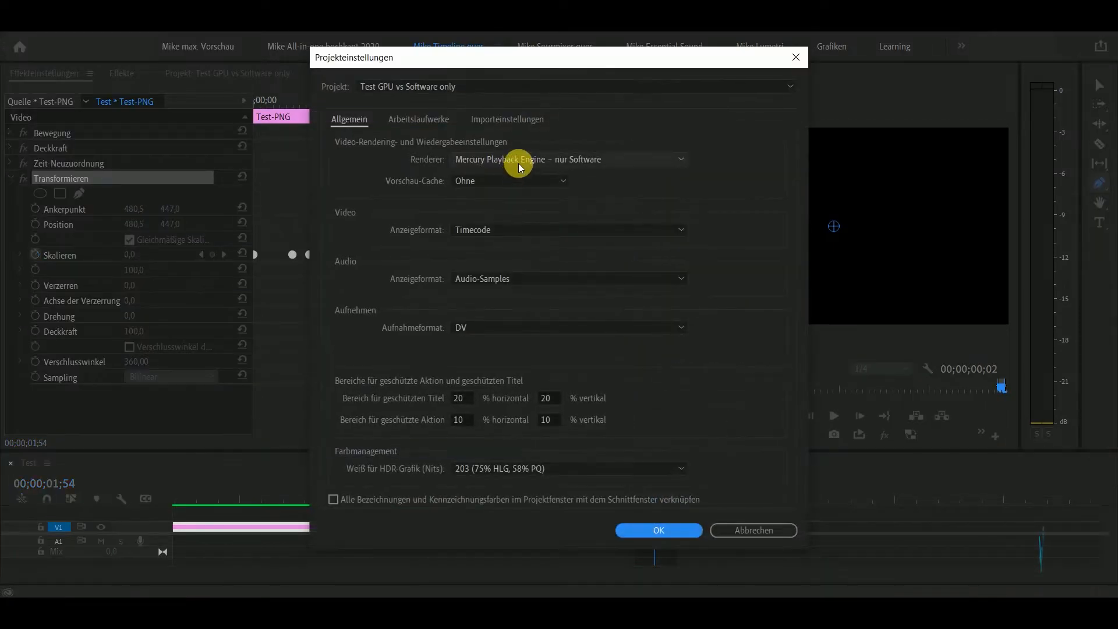
{"action": "left_click", "coordinate": [566, 159]}
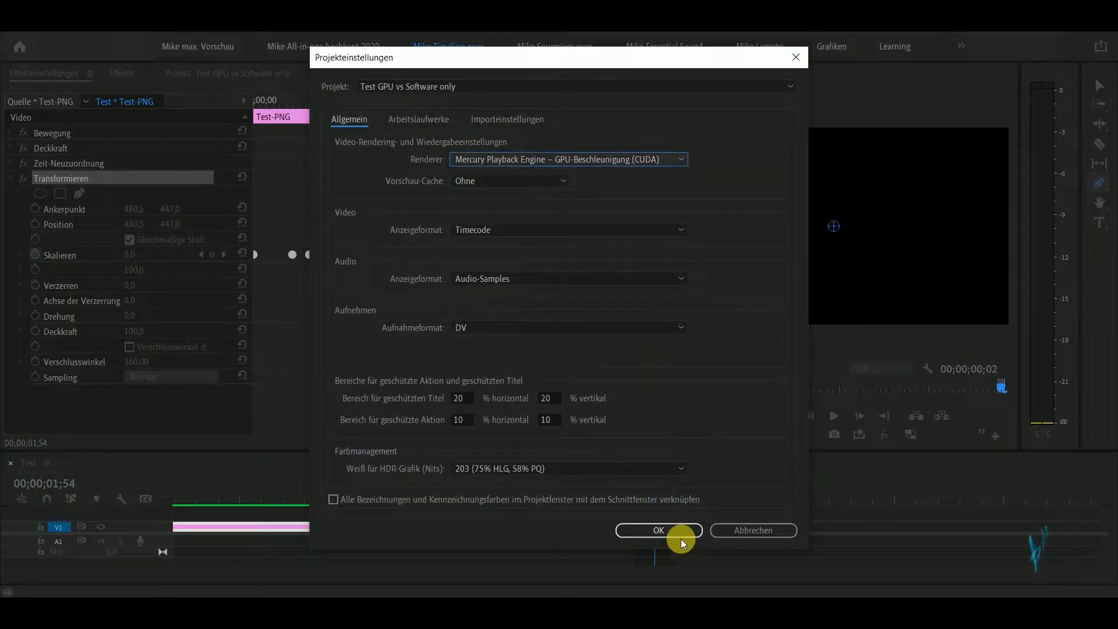
{"action": "left_click", "coordinate": [658, 530]}
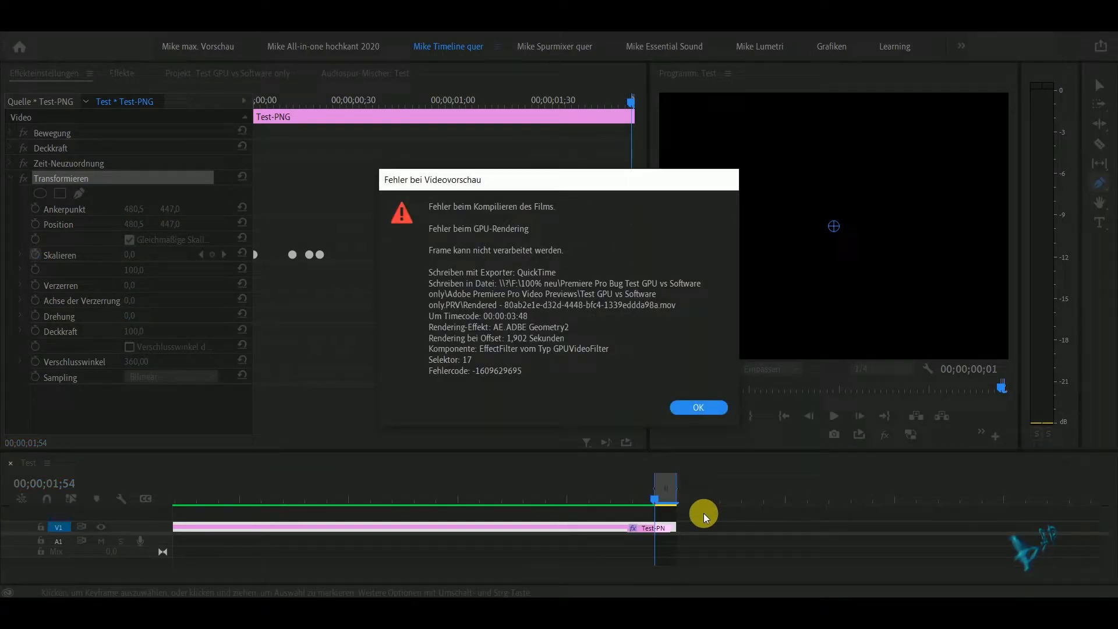
{"action": "left_click", "coordinate": [10, 47]}
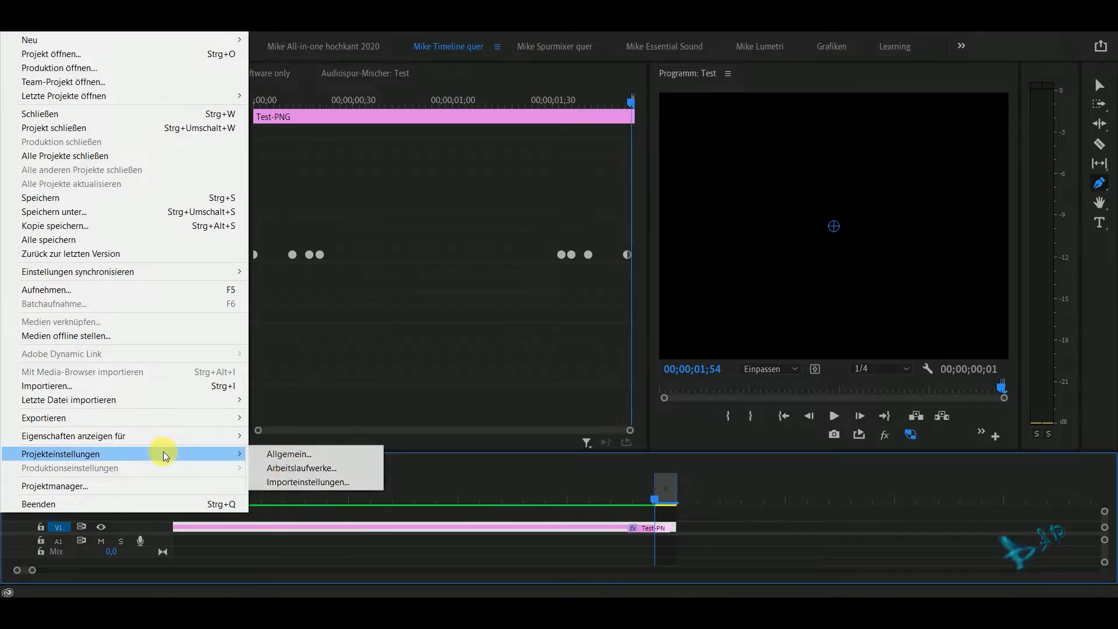
{"action": "left_click", "coordinate": [288, 454]}
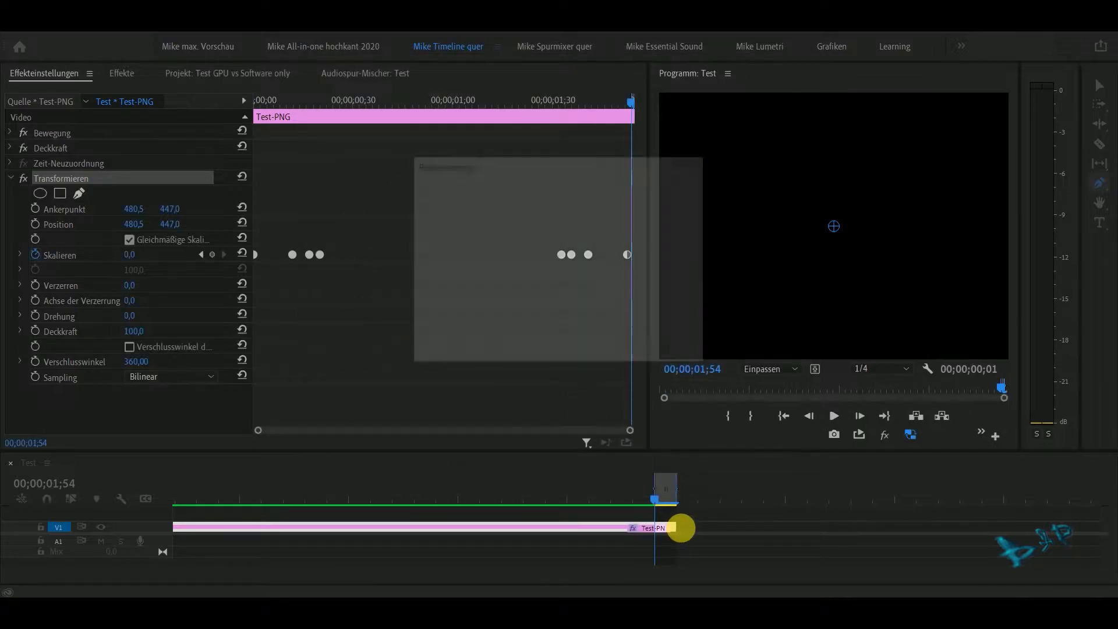
Return the playhead to the sequence start to replay the monkey scale animation.
{"action": "left_click", "coordinate": [833, 416]}
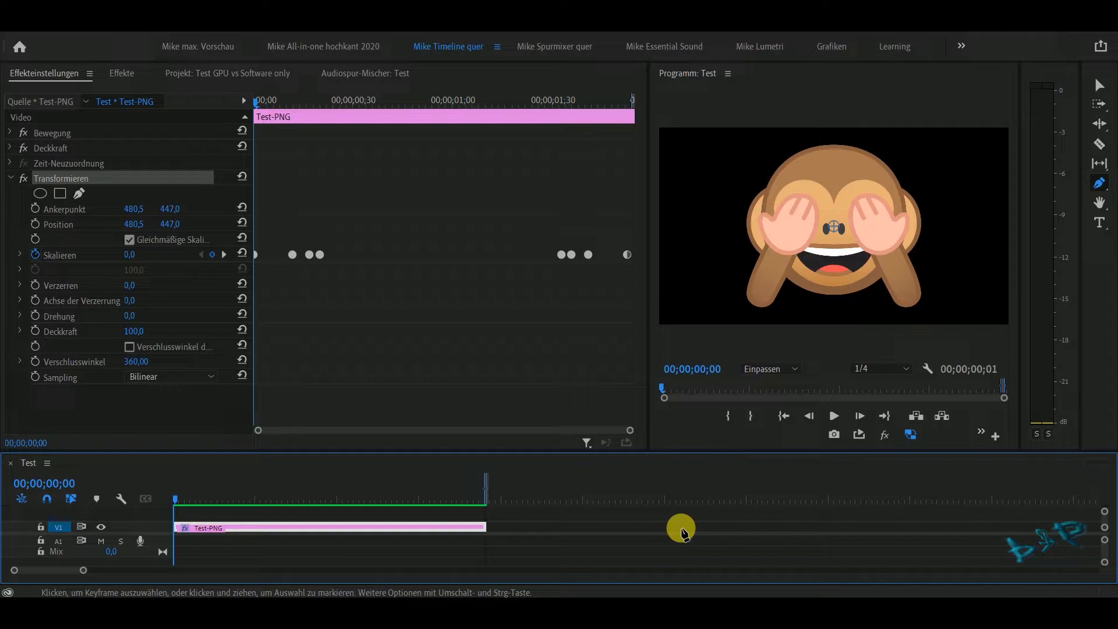
{"action": "mouse_move", "coordinate": [610, 470]}
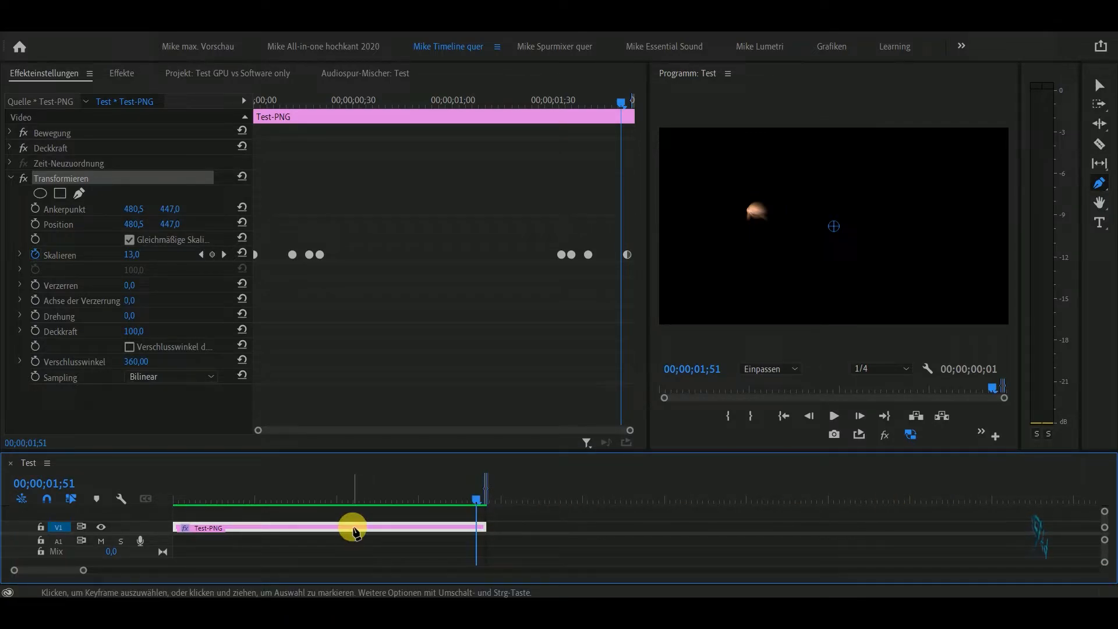
{"action": "mouse_move", "coordinate": [355, 531]}
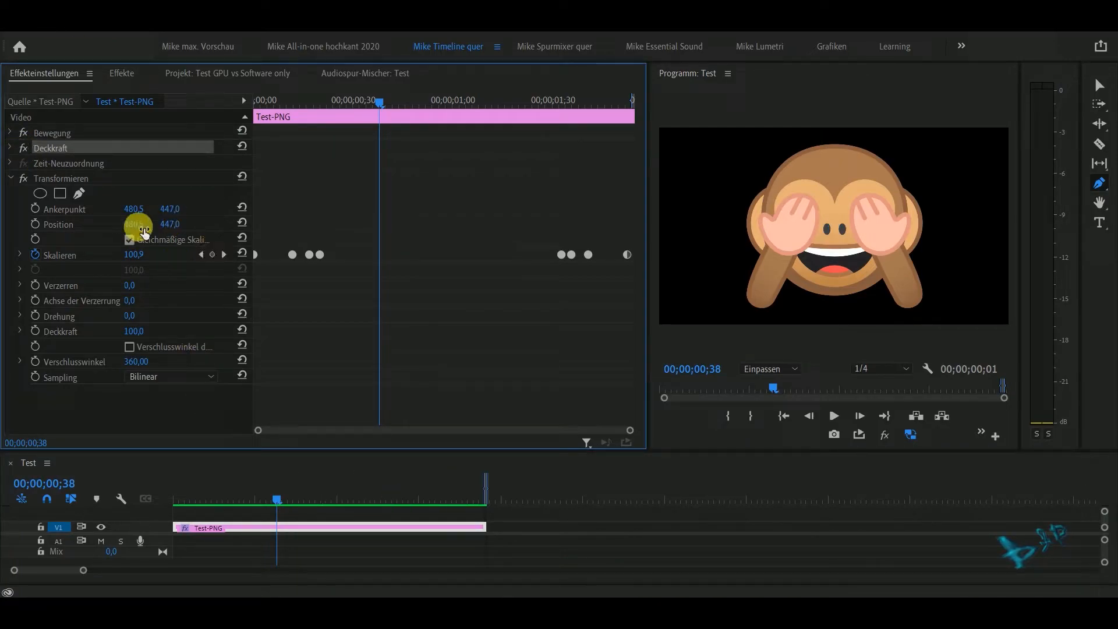
Expand the clip's Deckkraft settings, then open the File menu toward Projekteinstellungen.
{"action": "left_click", "coordinate": [9, 147]}
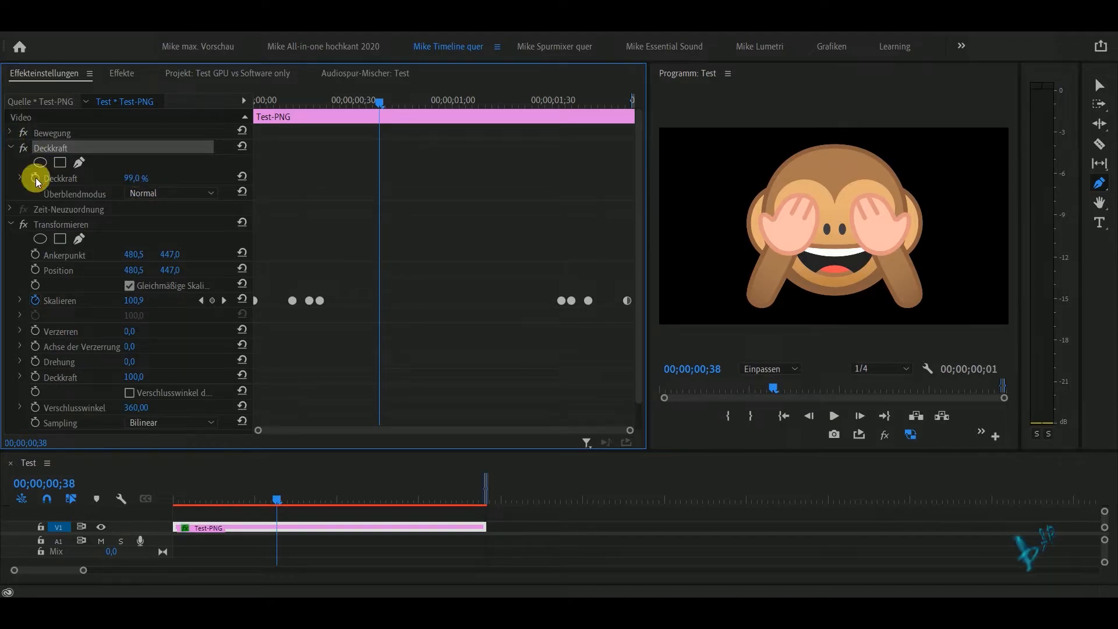
{"action": "left_click", "coordinate": [10, 148]}
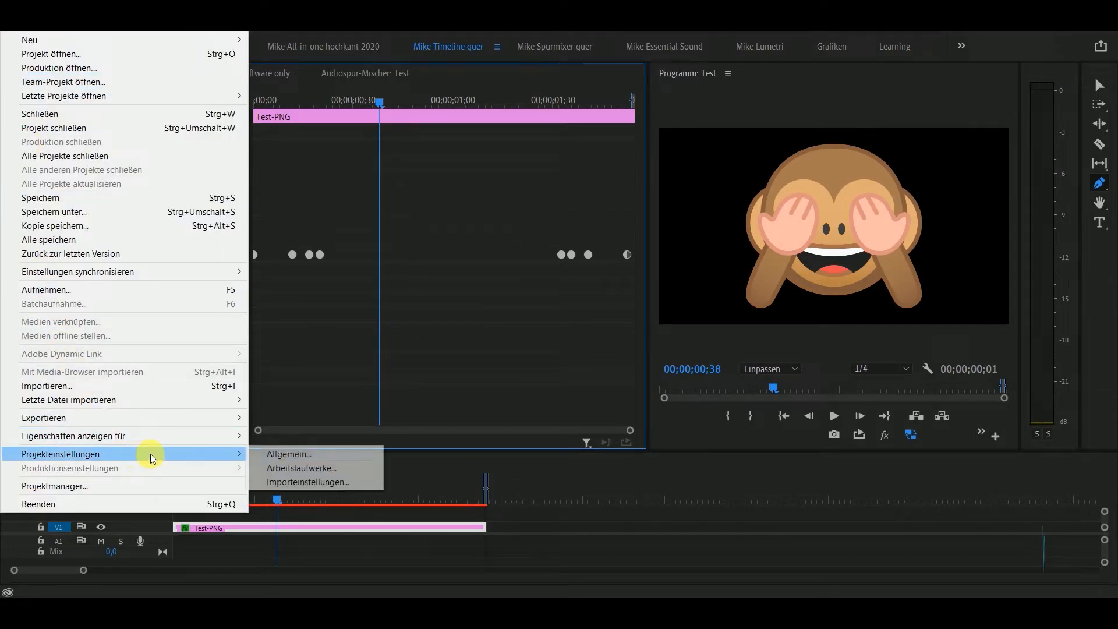
Set the renderer to Mercury Playback Engine – GPU-Beschleunigung (CUDA) in Allgemein settings.
{"action": "left_click", "coordinate": [289, 454]}
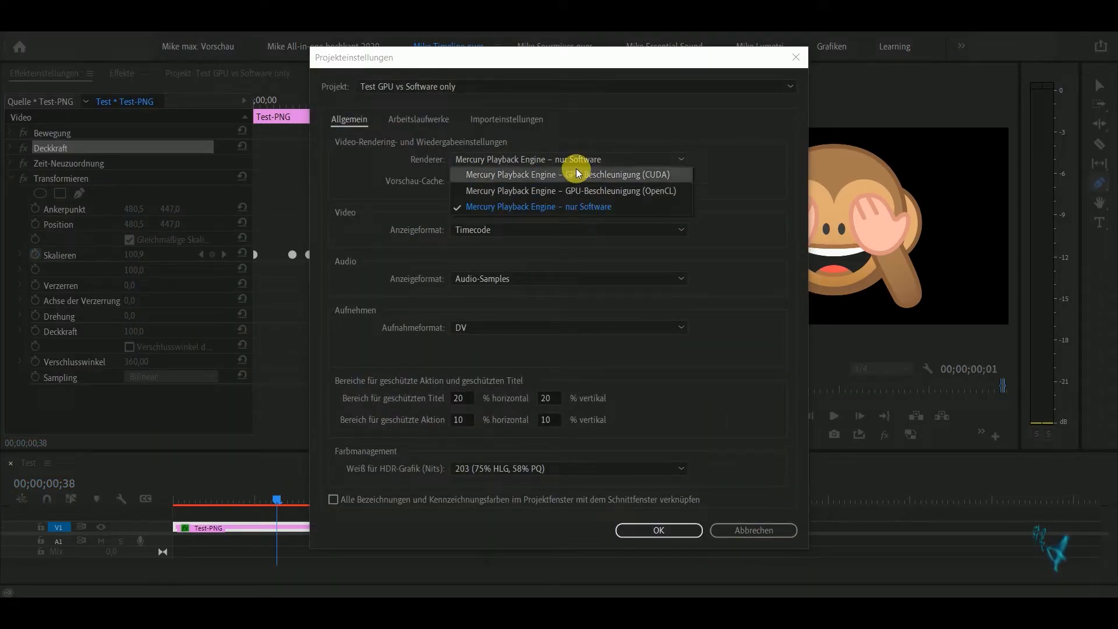
{"action": "left_click", "coordinate": [657, 530]}
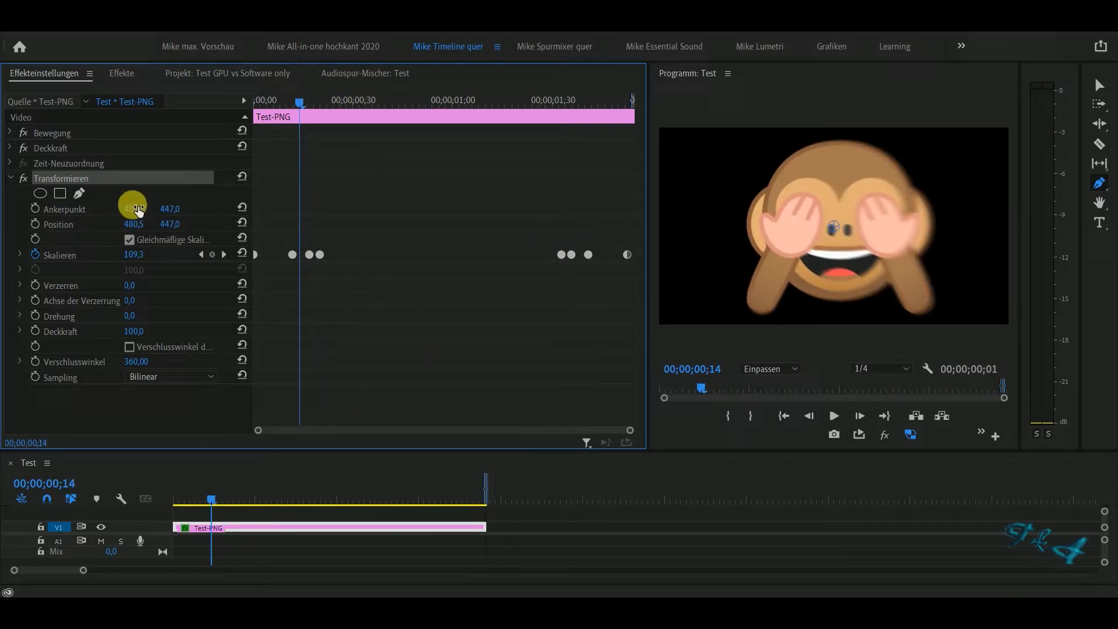
Reopen Projekteinstellungen and show the Renderer dropdown choices.
{"action": "left_click_drag", "start_coordinate": [132, 209], "coordinate": [187, 208]}
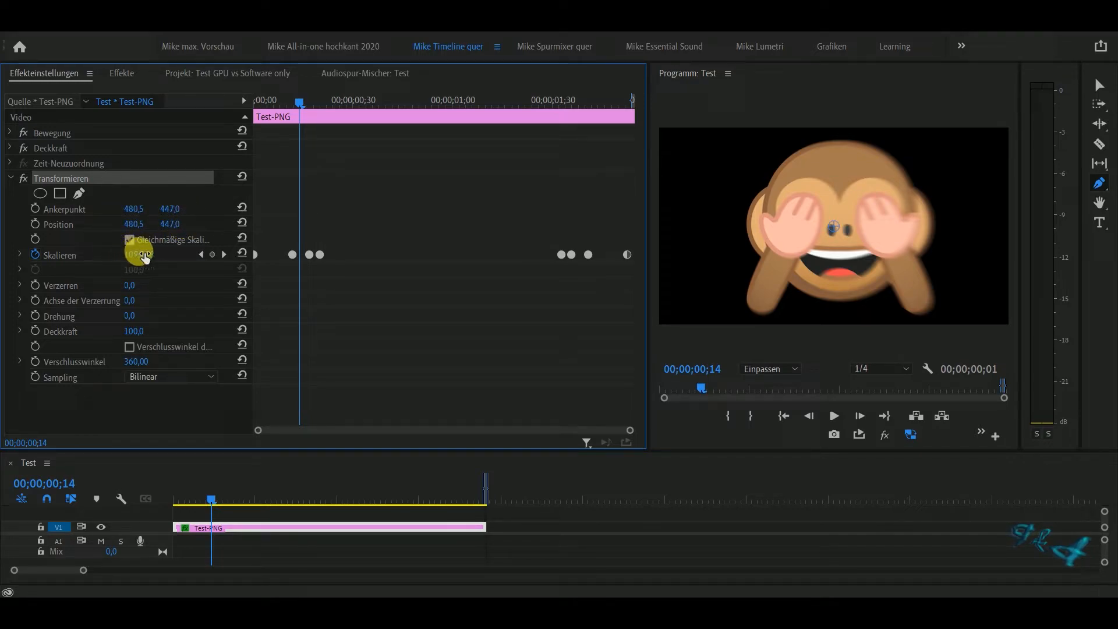
{"action": "left_click_drag", "start_coordinate": [299, 100], "coordinate": [286, 104]}
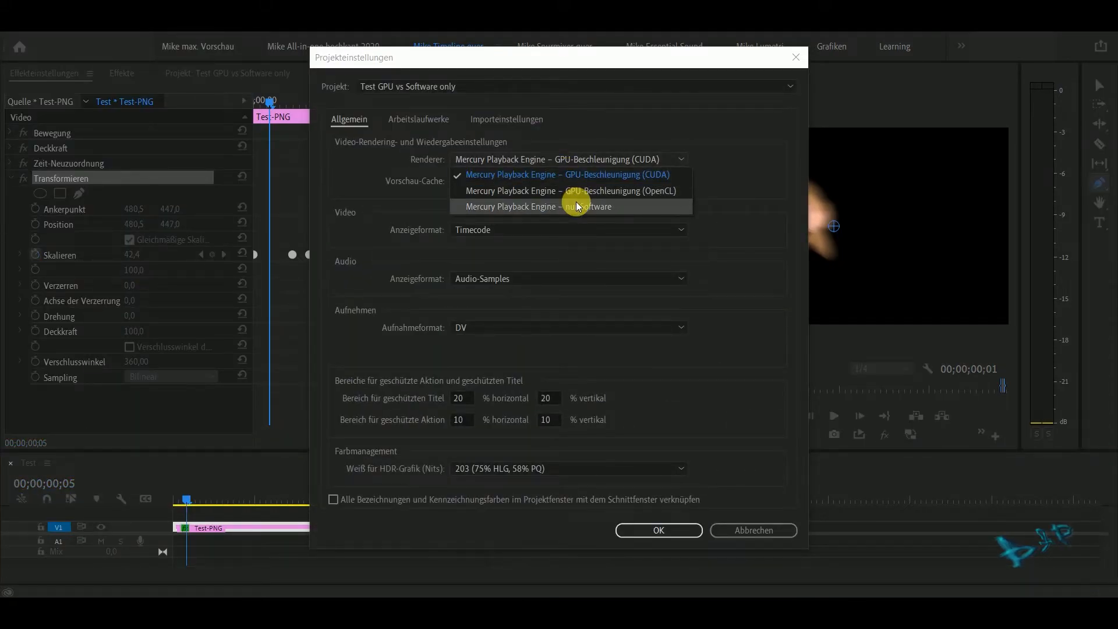
Select Mercury Playback Engine – nur Software and confirm with OK.
{"action": "left_click", "coordinate": [542, 206]}
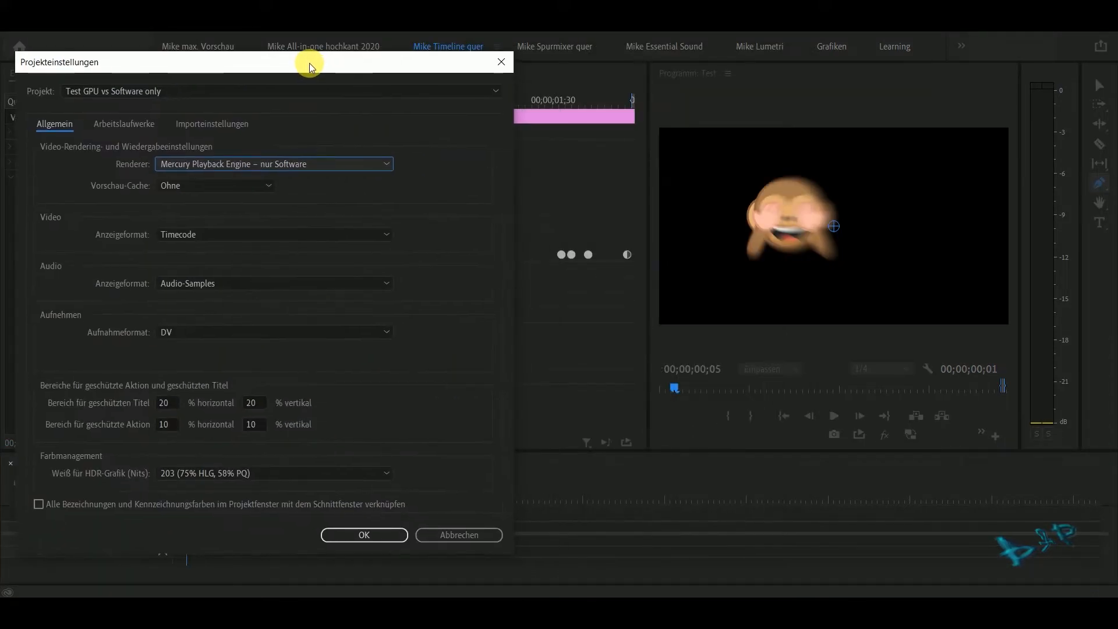
{"action": "mouse_move", "coordinate": [397, 484]}
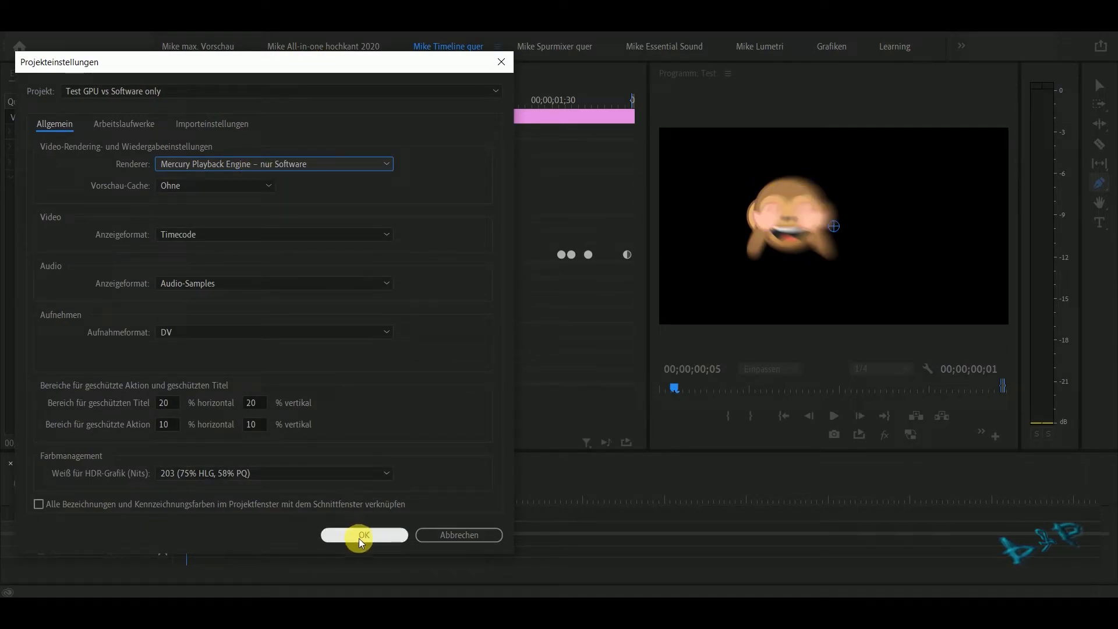
{"action": "left_click", "coordinate": [363, 534]}
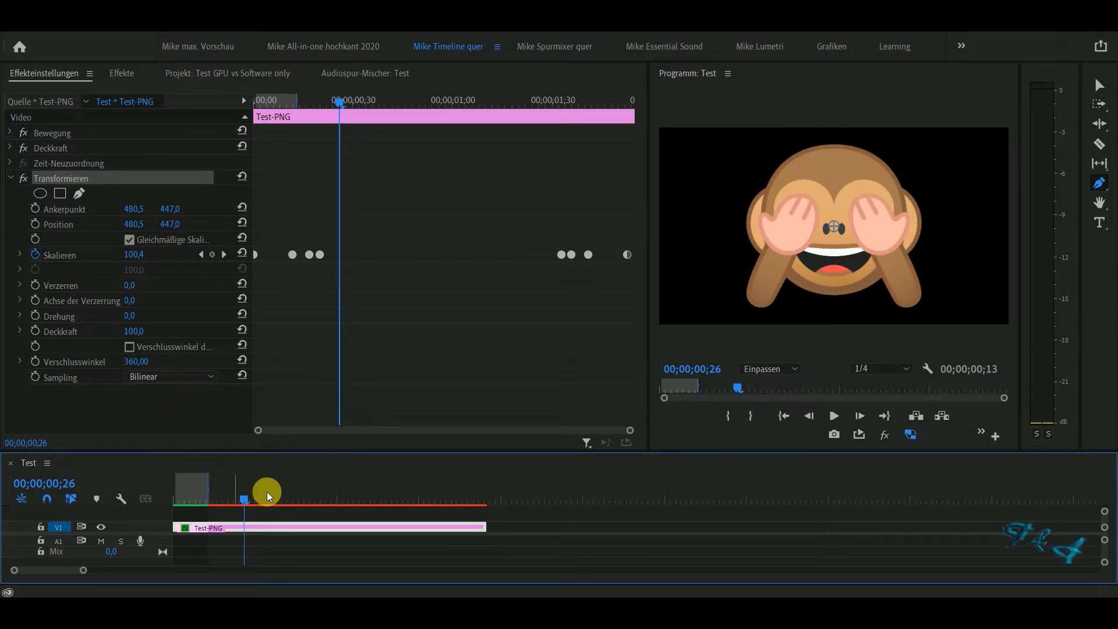
{"action": "mouse_move", "coordinate": [1036, 492]}
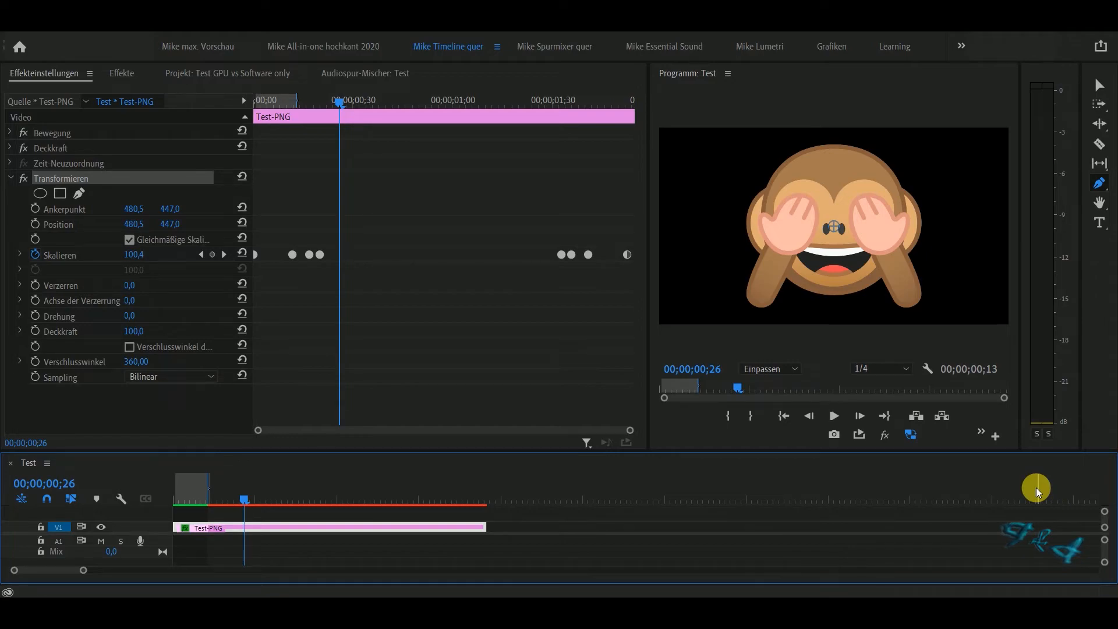
{"action": "mouse_move", "coordinate": [428, 497]}
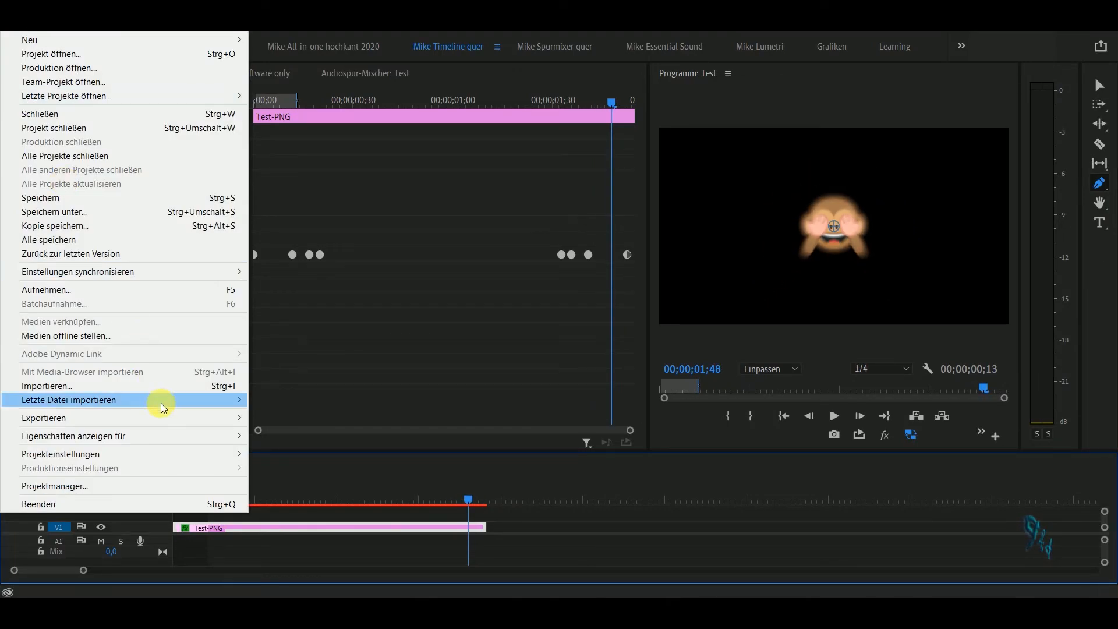
{"action": "mouse_move", "coordinate": [196, 486]}
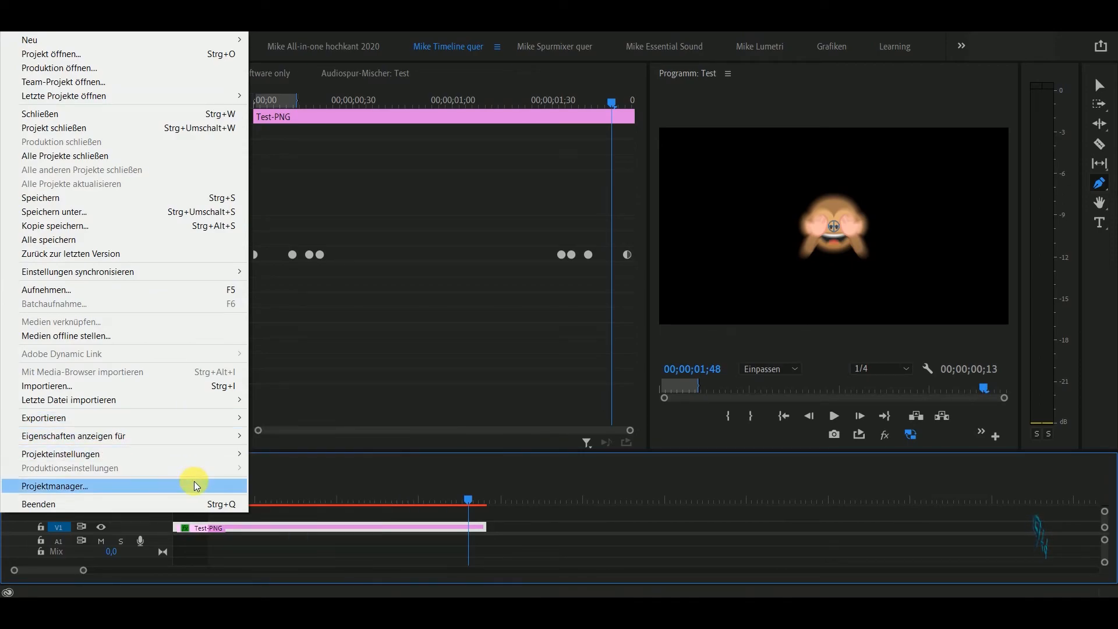
In Project Settings > General, set the renderer to GPU-Beschleunigung (CUDA) and confirm.
{"action": "left_click", "coordinate": [60, 454]}
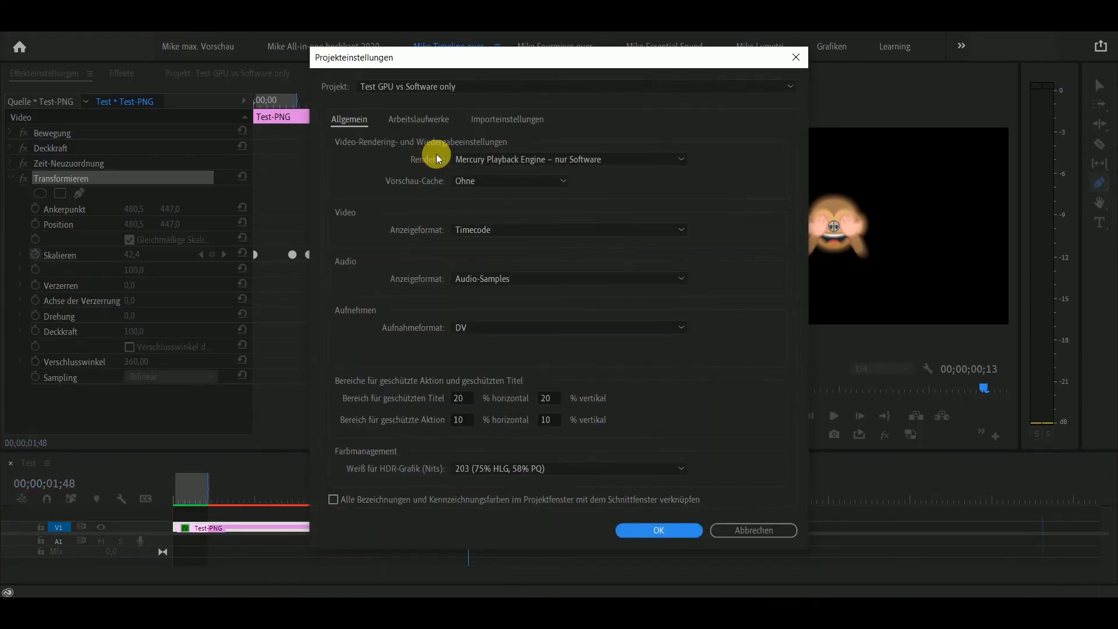
{"action": "left_click", "coordinate": [567, 159]}
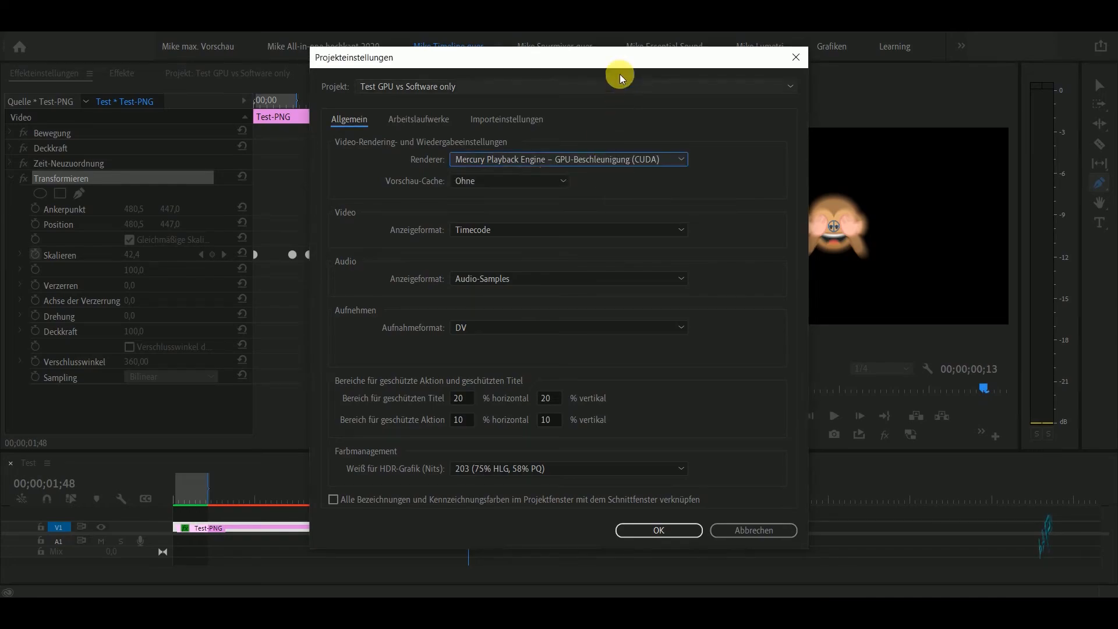
{"action": "left_click", "coordinate": [657, 530]}
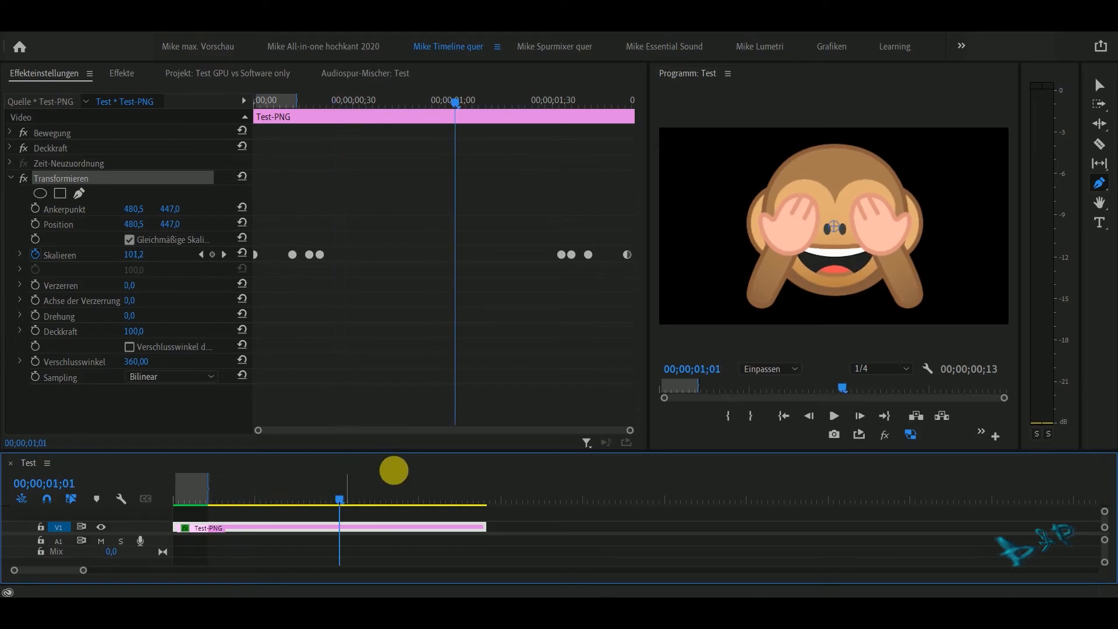
{"action": "mouse_move", "coordinate": [396, 476]}
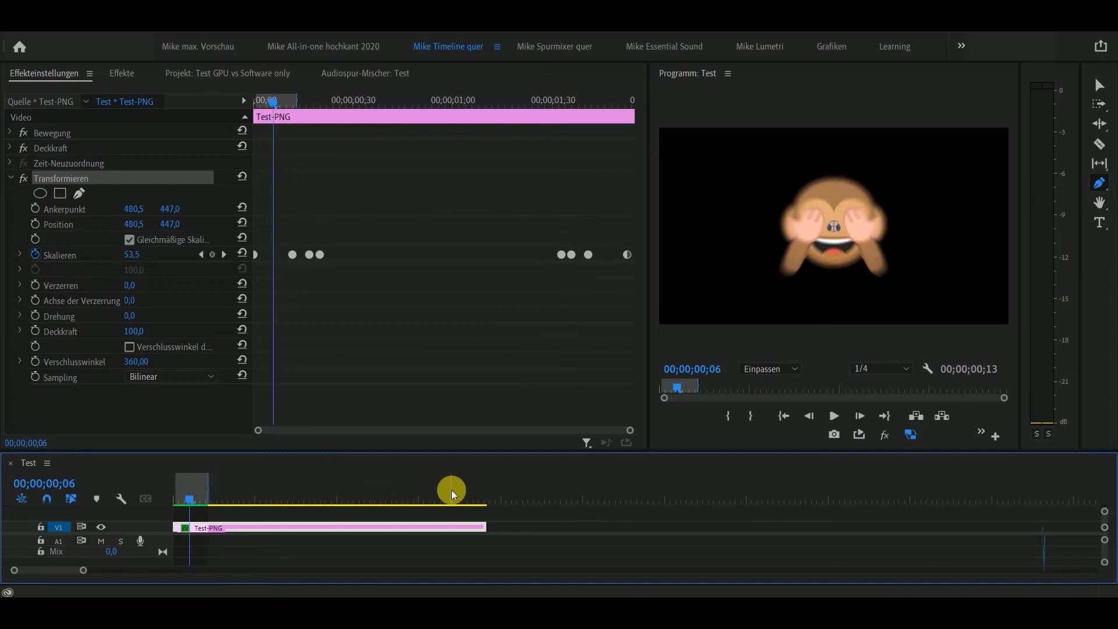
{"action": "mouse_move", "coordinate": [851, 256]}
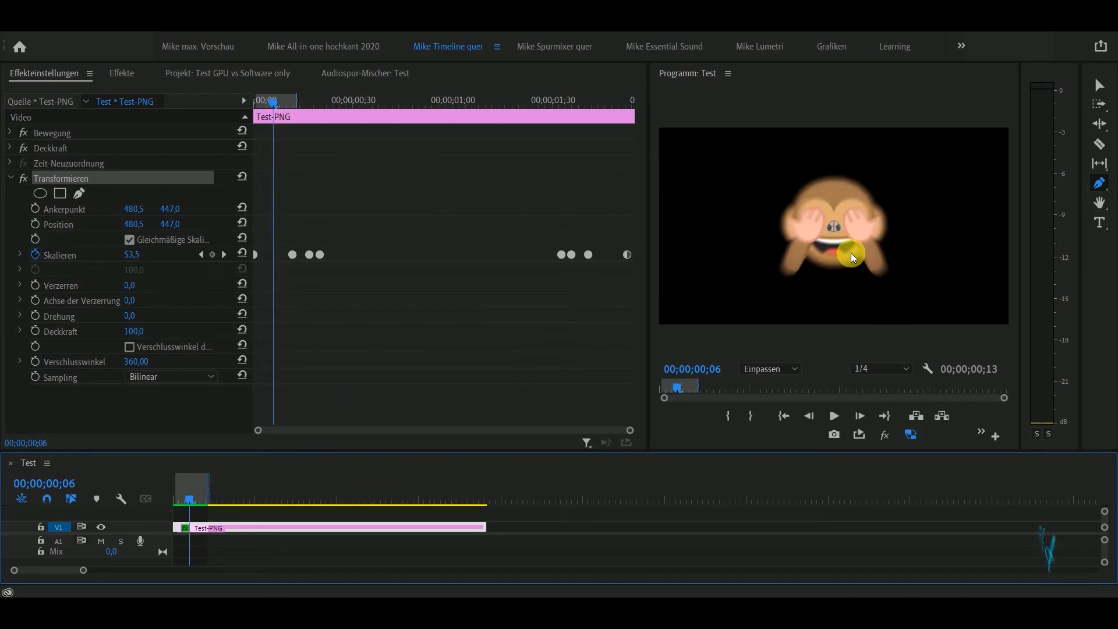